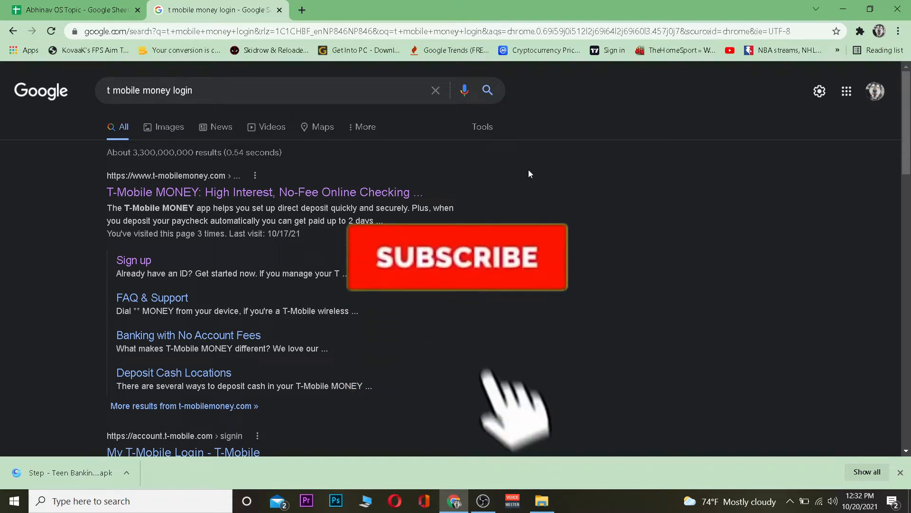
- Open the T-Mobile MONEY site from the search results and head to its login page
{"action": "left_click", "coordinate": [456, 257]}
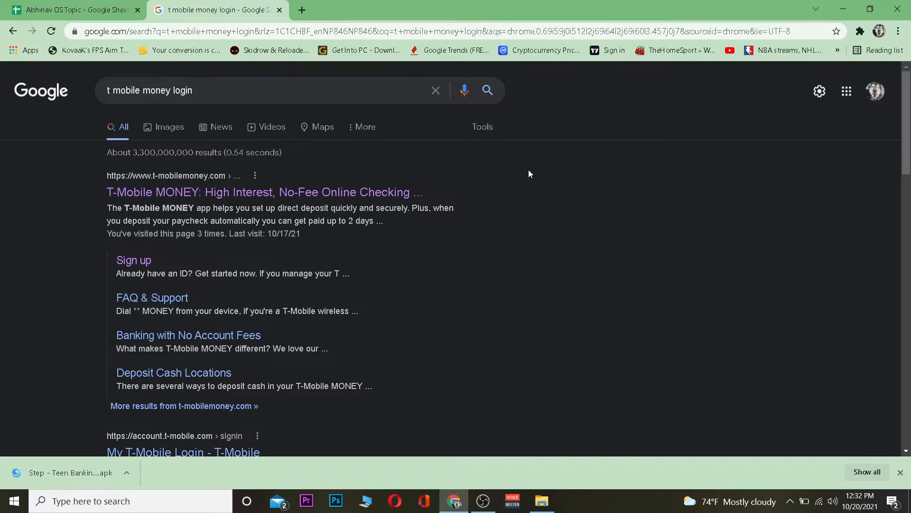
{"action": "mouse_move", "coordinate": [367, 147]}
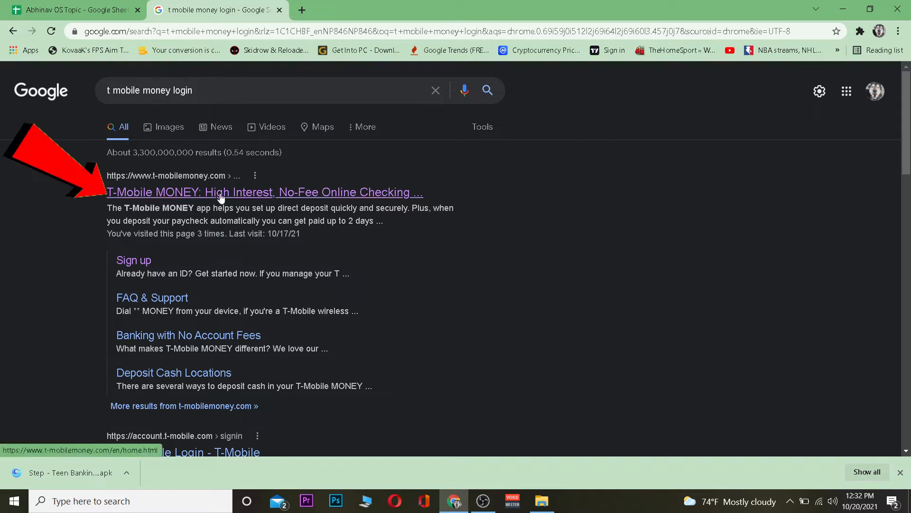
{"action": "left_click", "coordinate": [264, 192]}
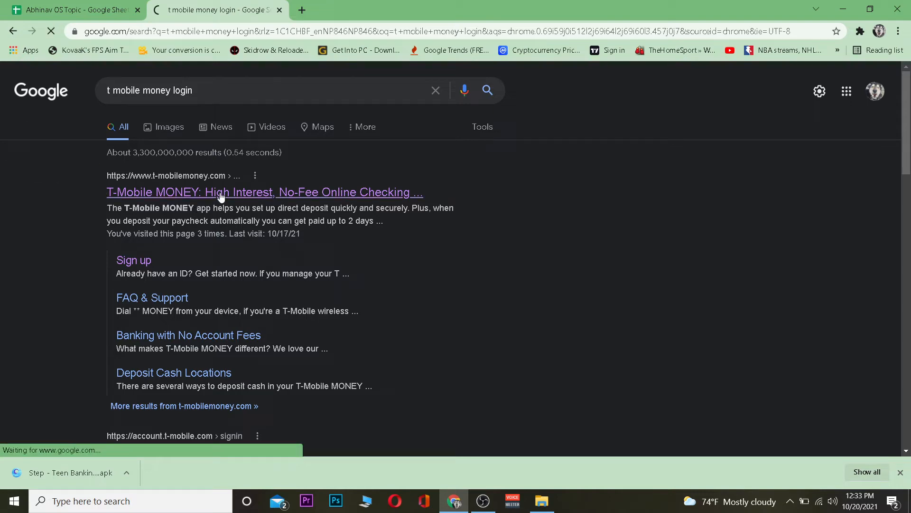
{"action": "left_click", "coordinate": [264, 192]}
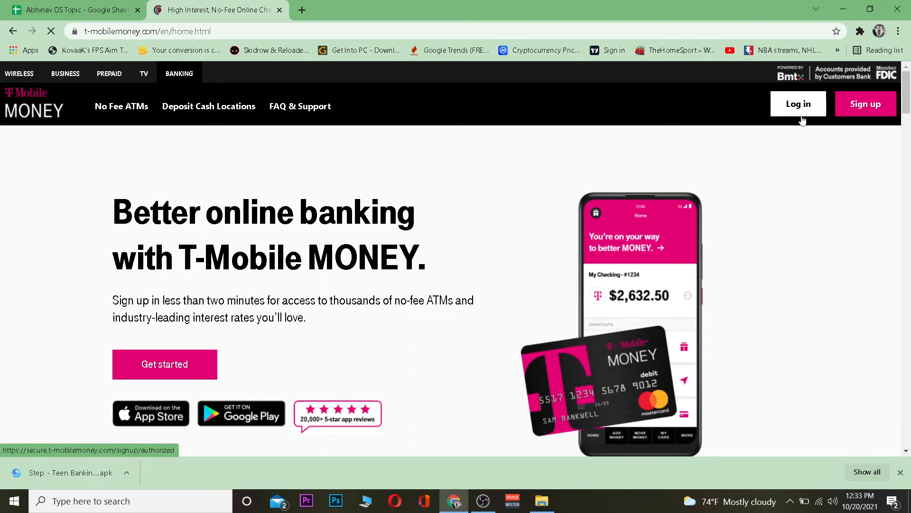
{"action": "left_click", "coordinate": [798, 104]}
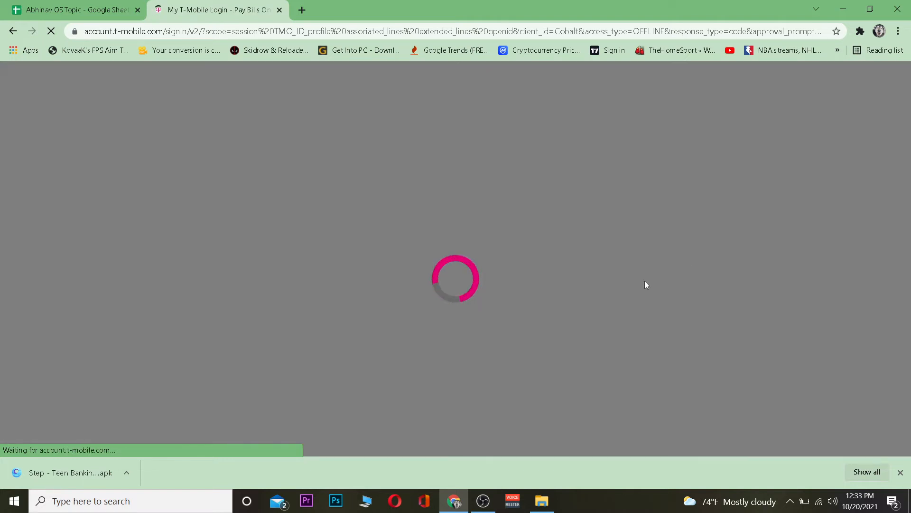
{"action": "mouse_move", "coordinate": [489, 246]}
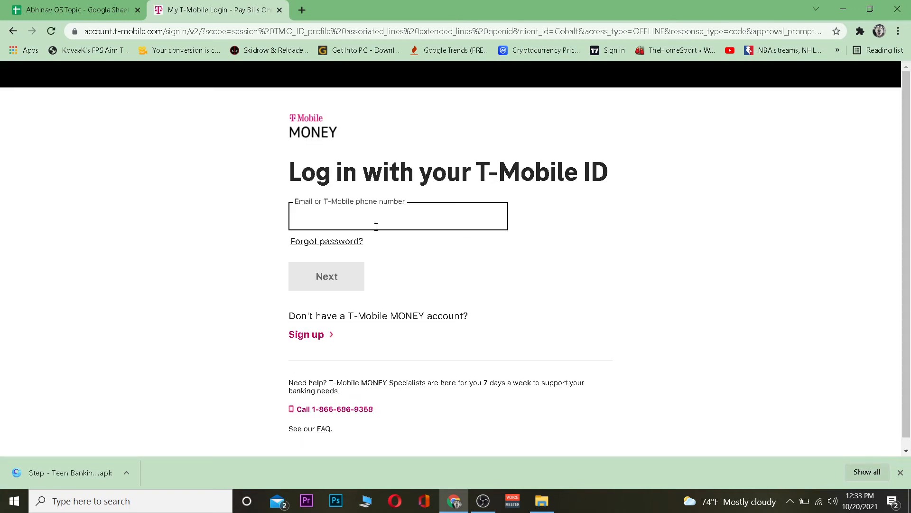
{"action": "type", "text": "one2step"}
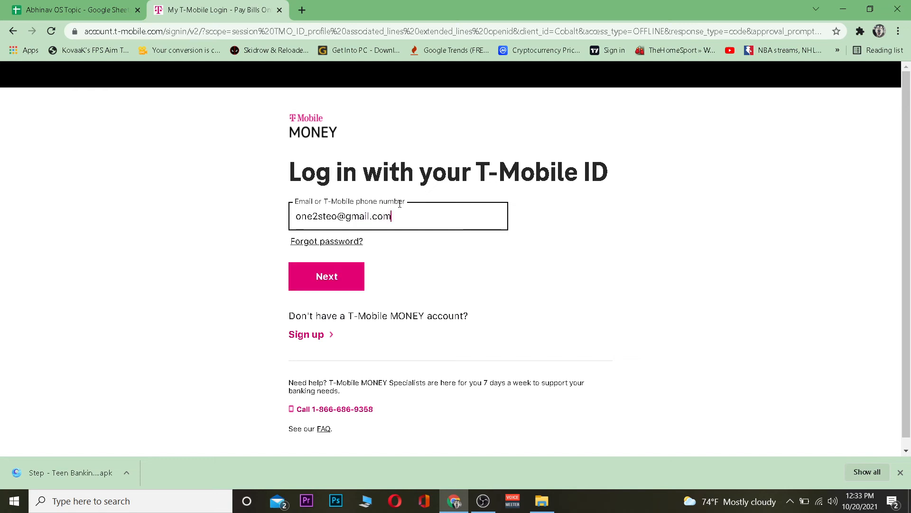
{"action": "left_click", "coordinate": [326, 276]}
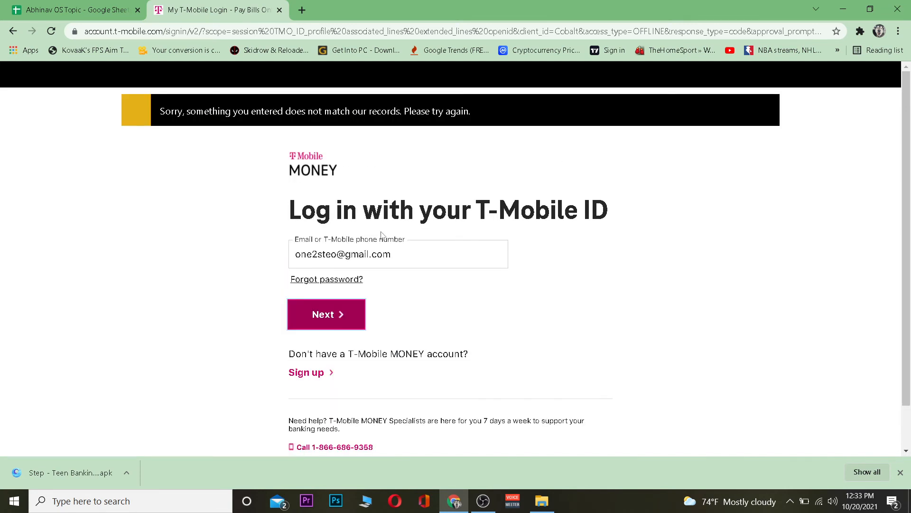